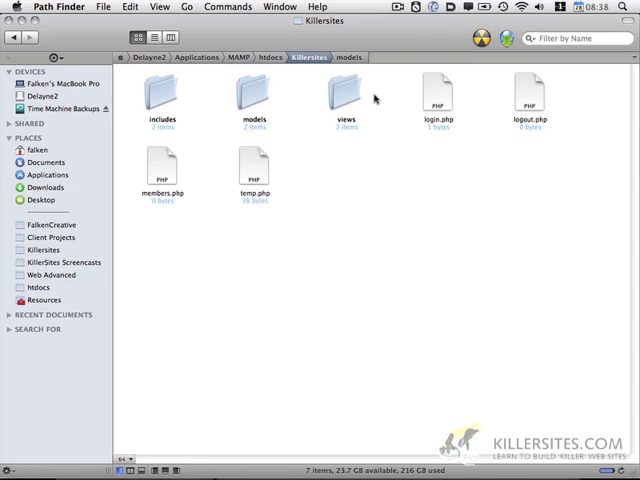
mouse_move(378, 96)
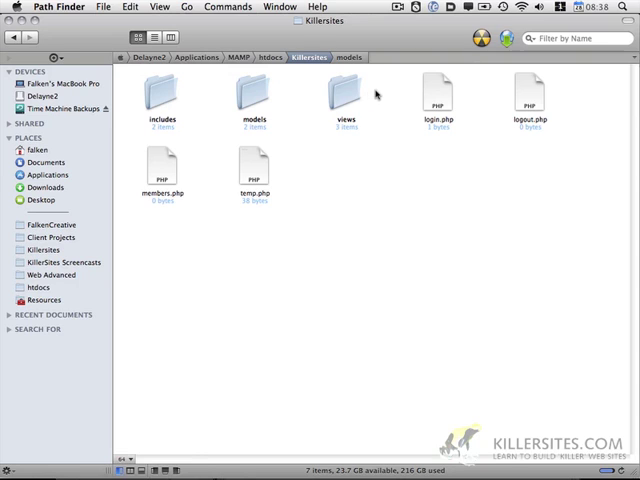
mouse_move(170, 92)
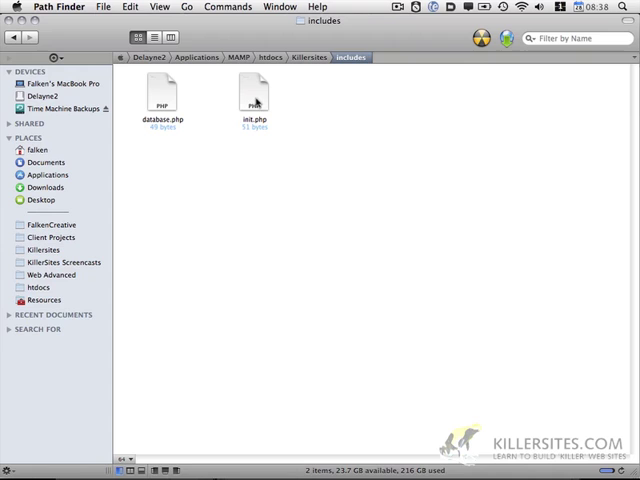
Step: Jump to the MVC article's principles section on the View and Controller components
click(308, 57)
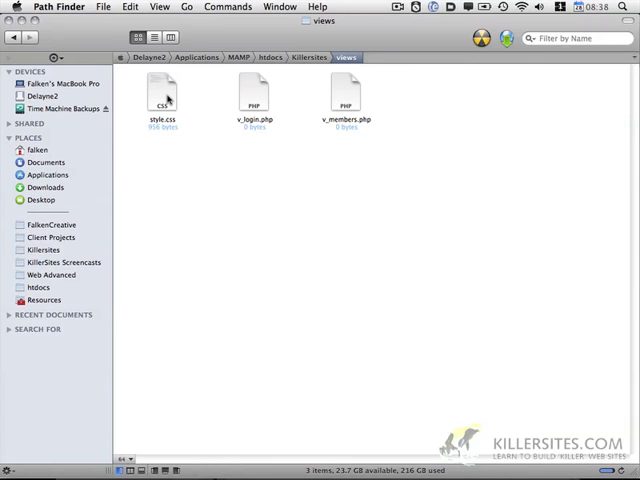
mouse_move(259, 93)
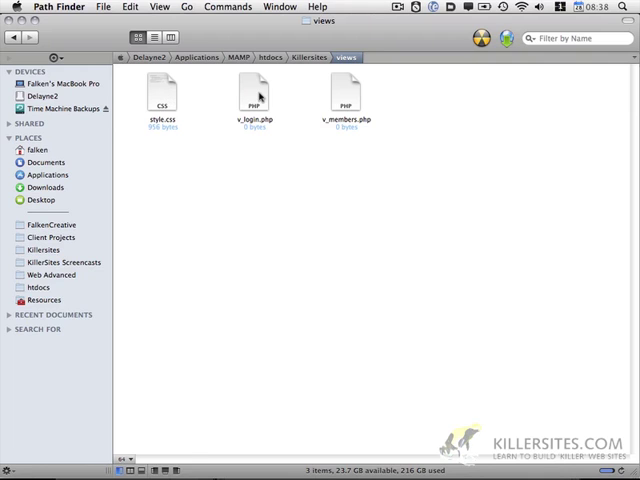
mouse_move(258, 97)
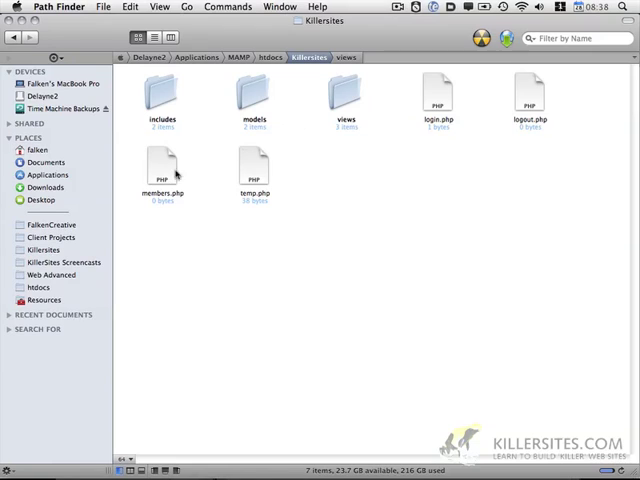
mouse_move(318, 184)
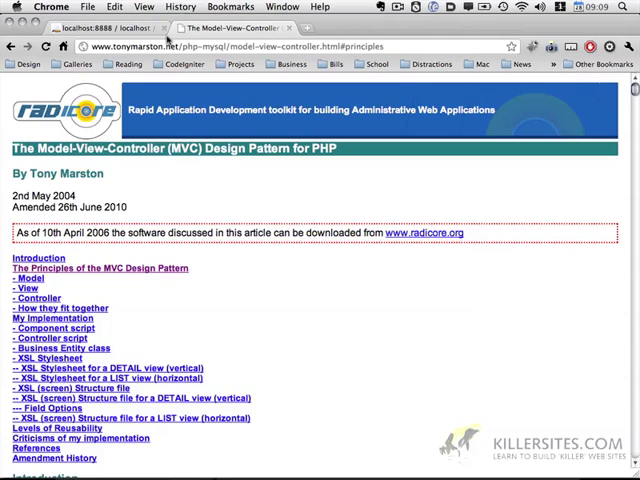
mouse_move(238, 219)
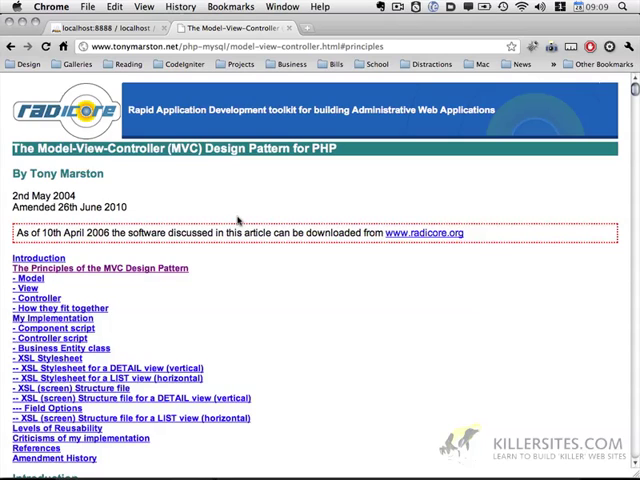
mouse_move(190, 274)
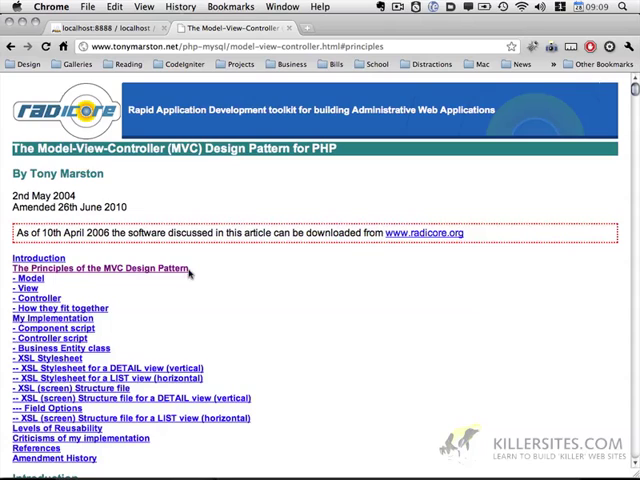
click(106, 266)
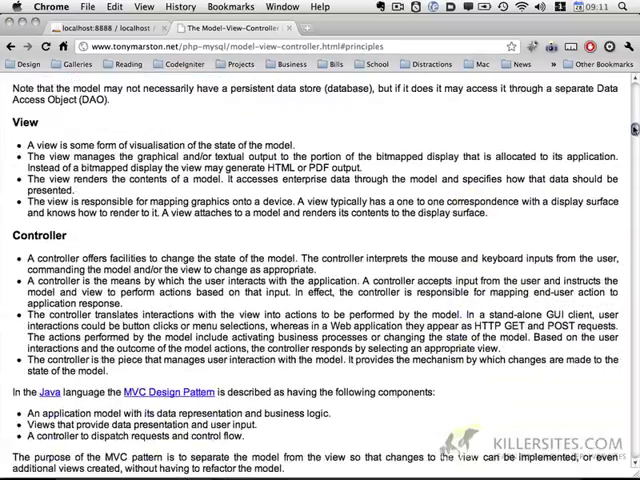
Step: Read through the MVC requirements, then return to the empty oop_login database in phpMyAdmin
scroll(down, 3)
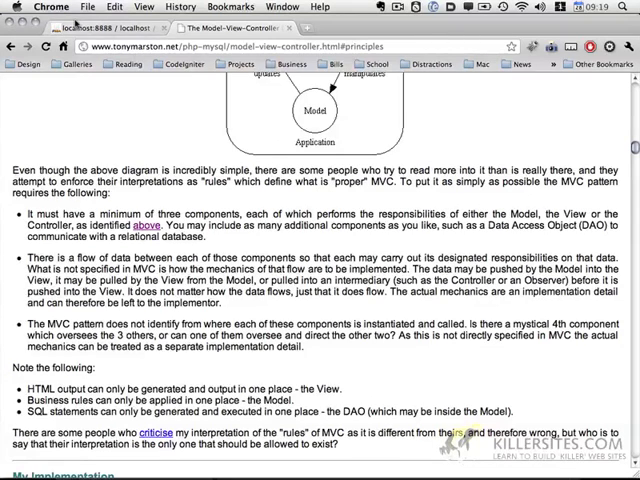
click(100, 27)
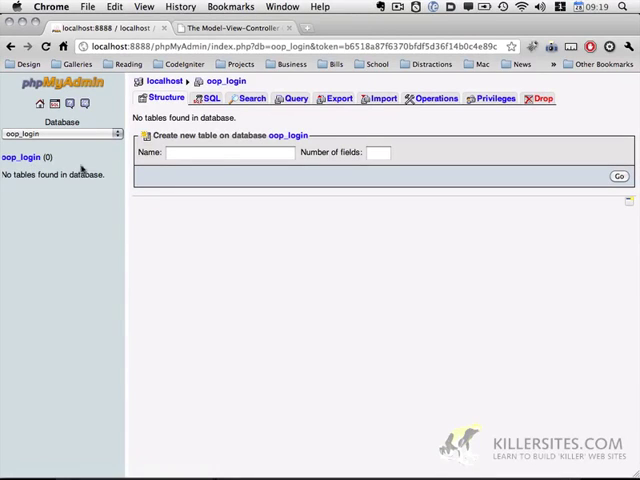
Step: Start a new table named 'users' with 3 columns in oop_login
click(228, 153)
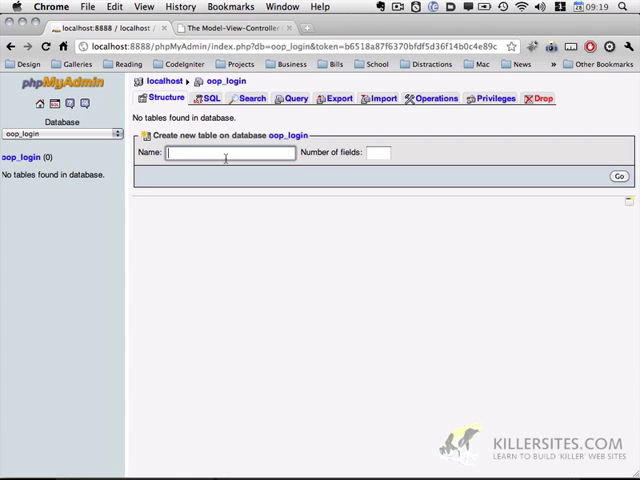
text(users)
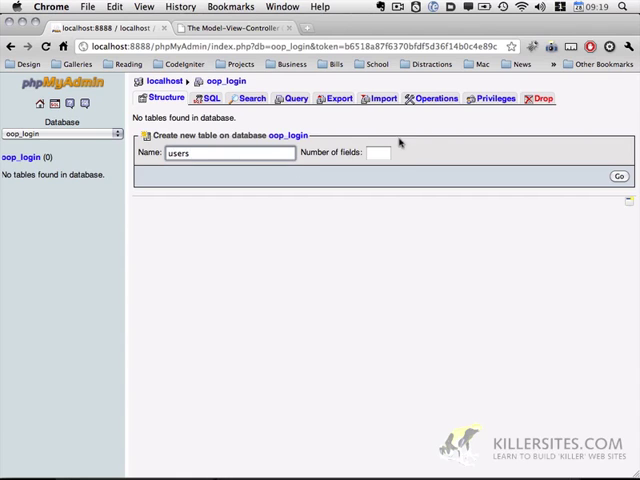
text(3)
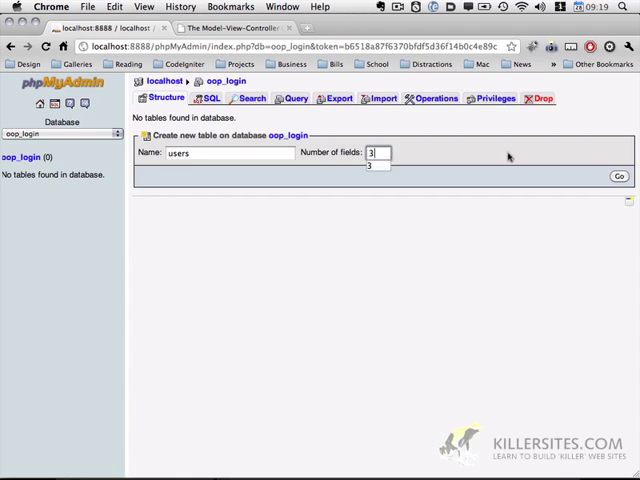
click(619, 177)
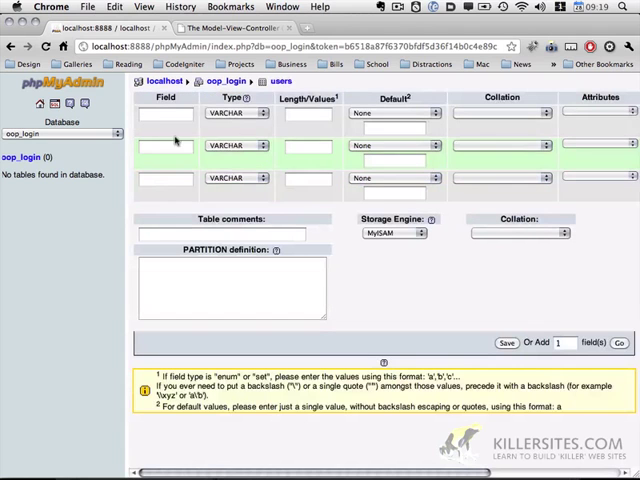
Step: Define columns id (INT, auto-increment), username and password (VARCHAR 32)
text(id)
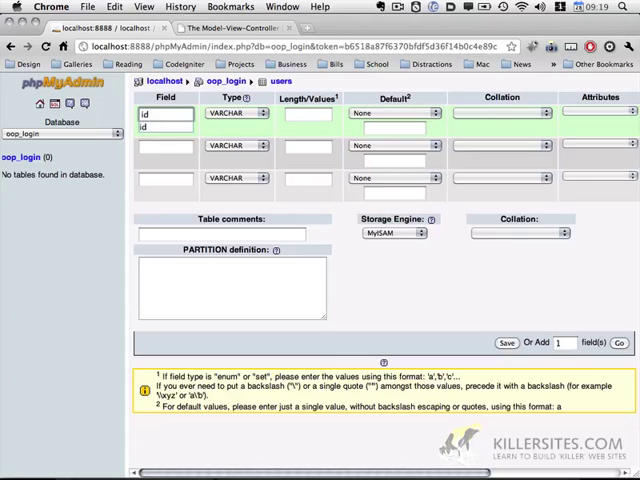
text(username)
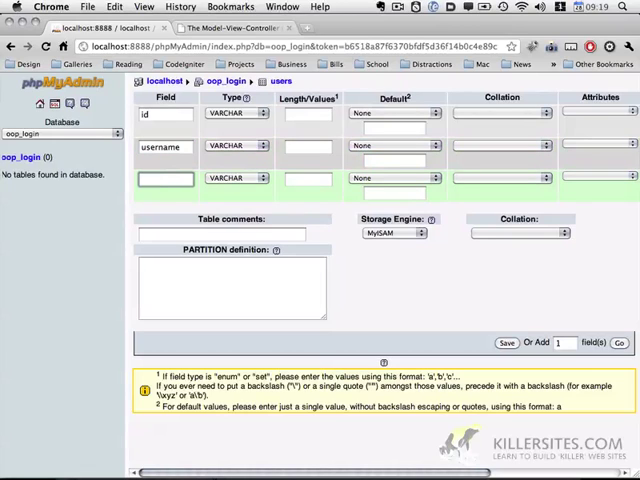
text(password)
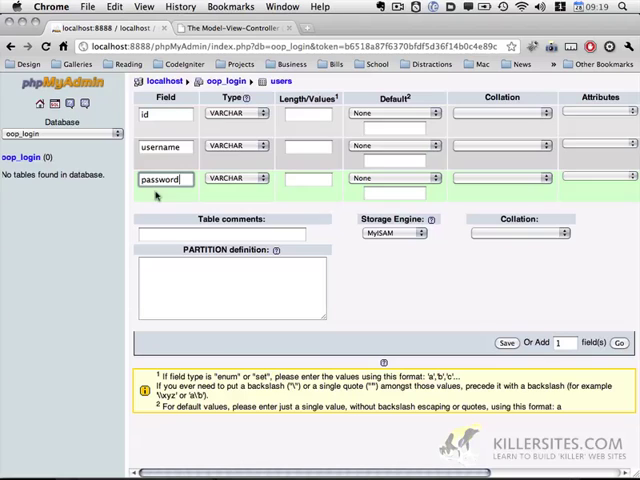
click(230, 113)
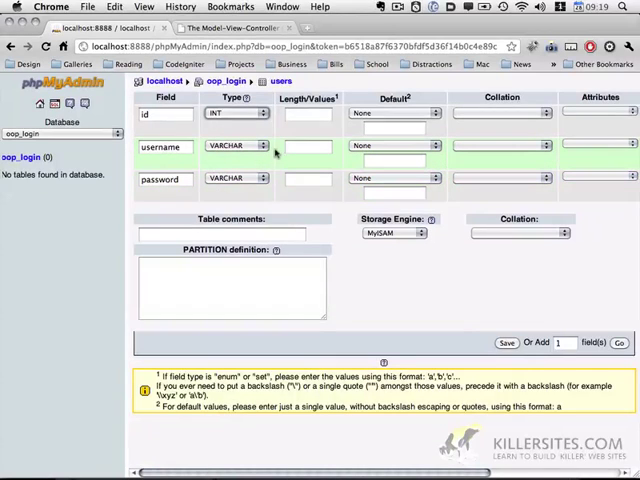
text(32)
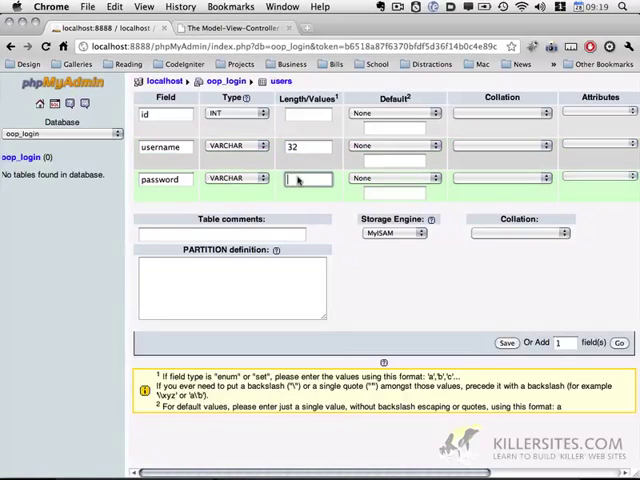
text(32)
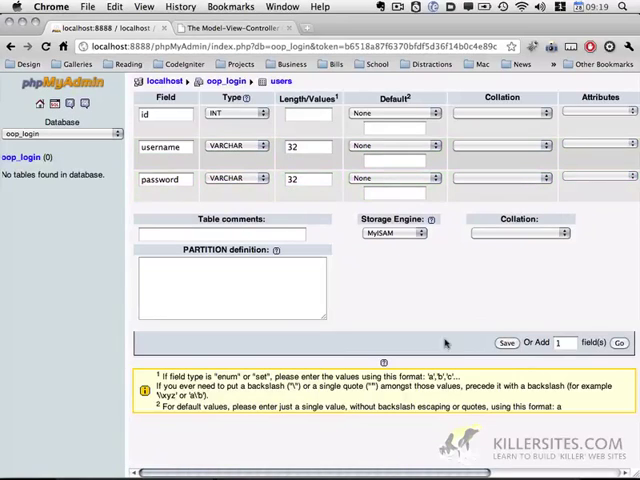
scroll(right, 3)
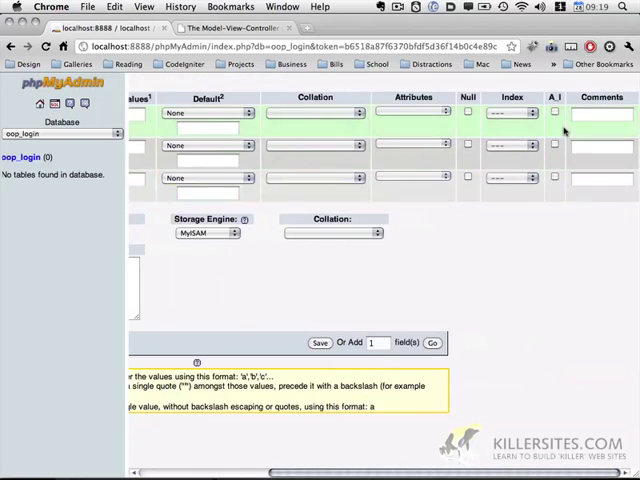
click(555, 111)
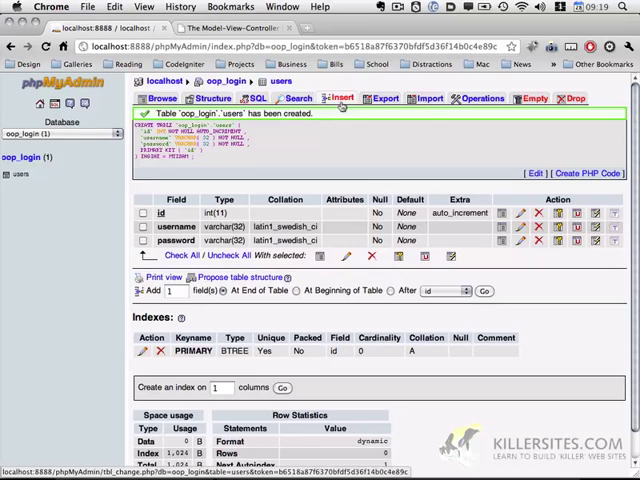
Step: Begin inserting a users row with 'admin' as the username value
click(341, 97)
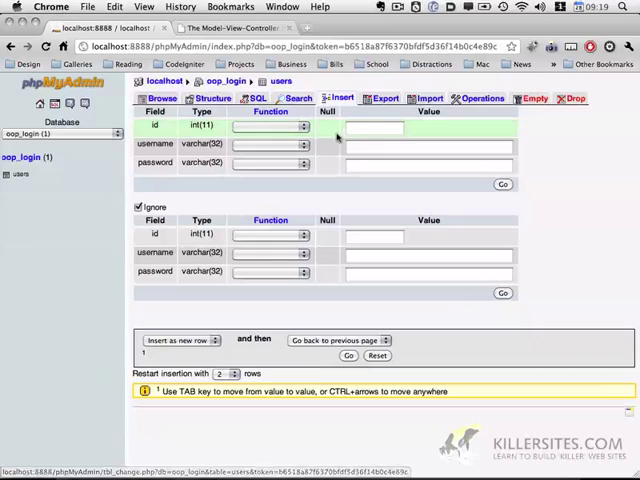
text(a)
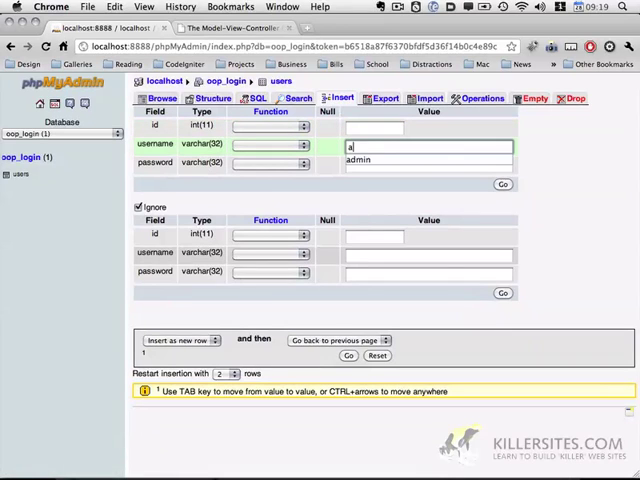
text(dmin' . 'j4H9?s0d');)
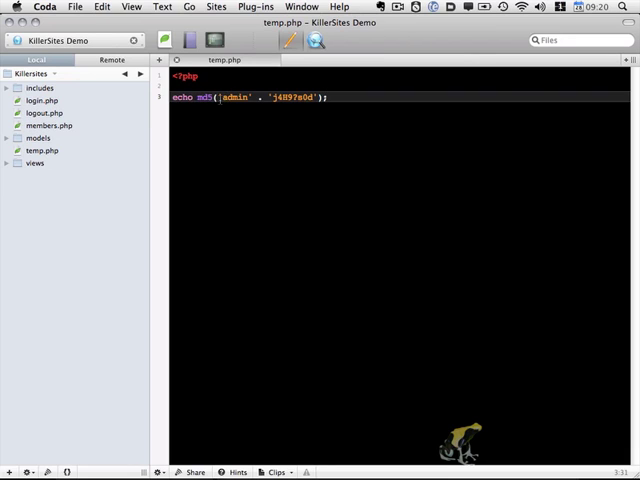
Step: Preview temp.php to get the md5 hash of 'admin' salted with 'j4H9?s0d'
double_click(229, 96)
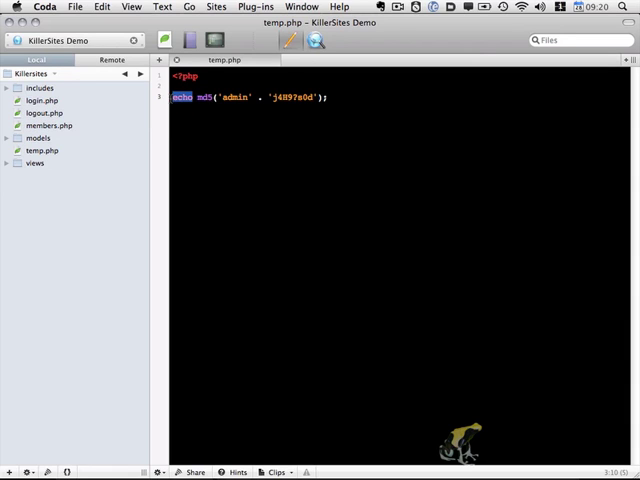
click(316, 40)
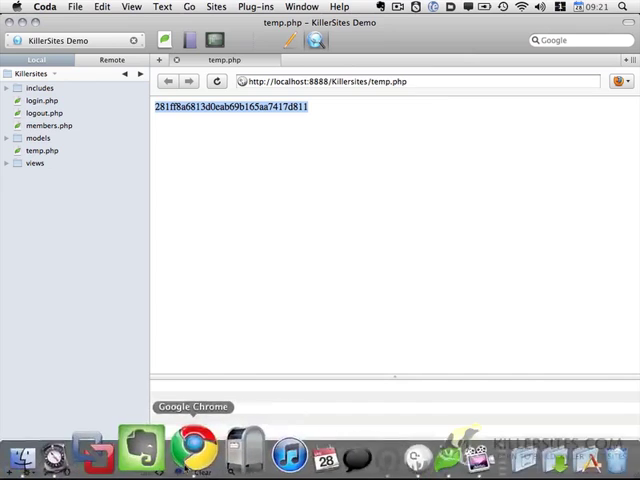
click(198, 452)
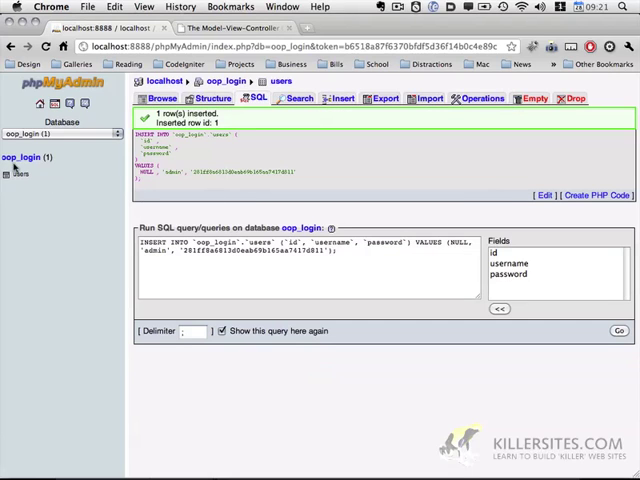
click(208, 98)
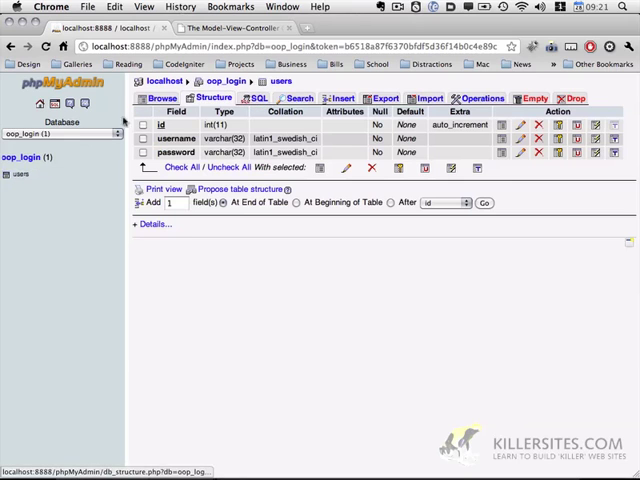
click(162, 98)
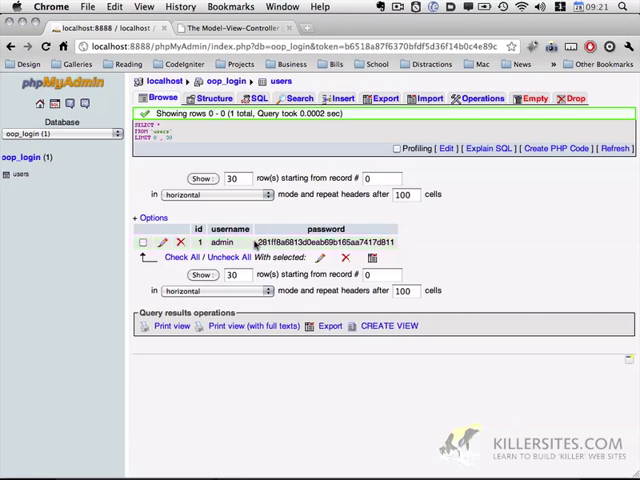
click(143, 242)
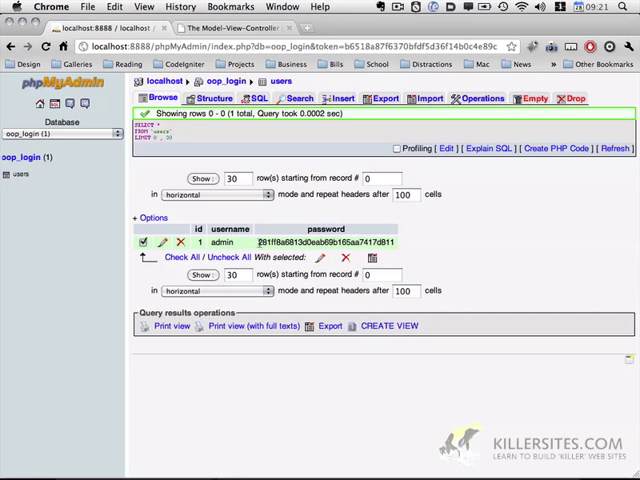